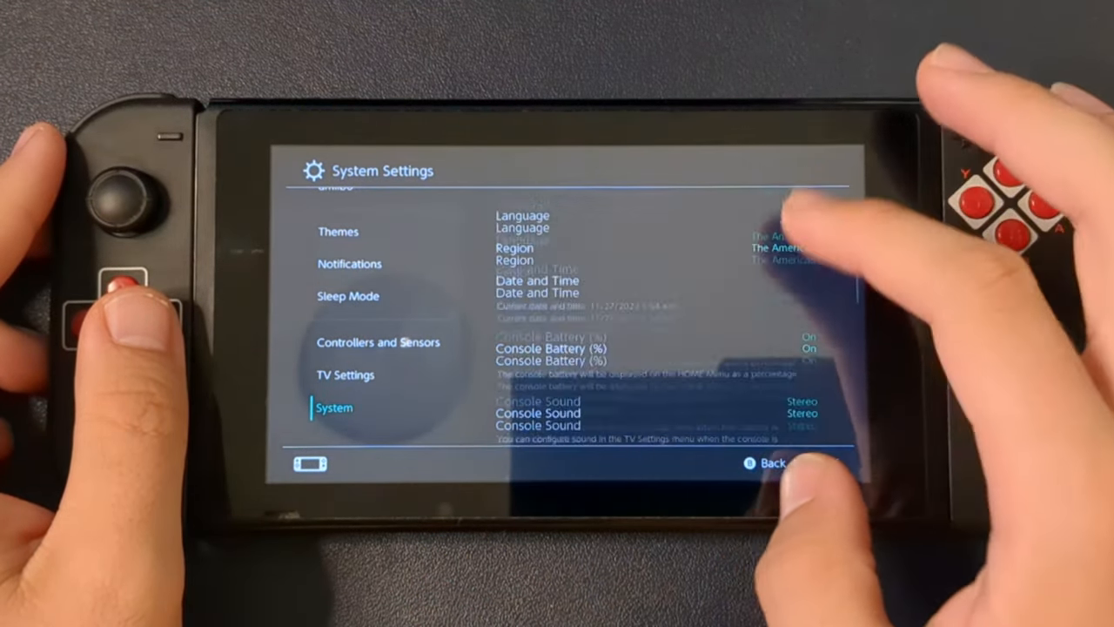
Step: Select the XAW1 prefix and enter serial digits 001; green 'not patched' result with firmware 1.0.0
{"action": "scroll", "scroll_direction": "down", "scroll_amount": 3}
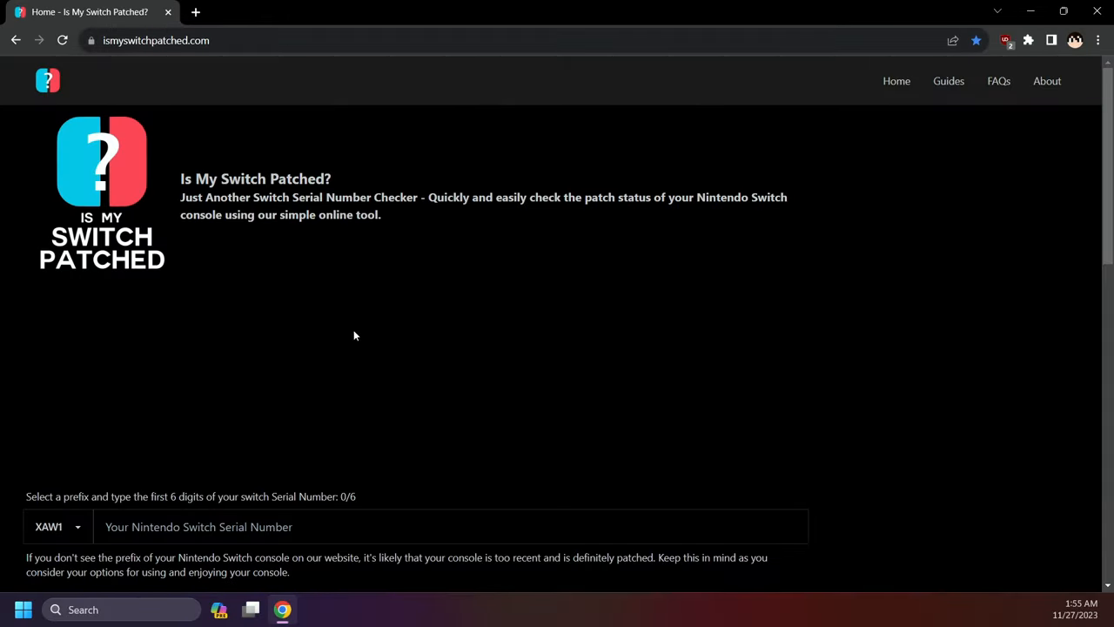
{"action": "scroll", "scroll_direction": "down", "scroll_amount": 3}
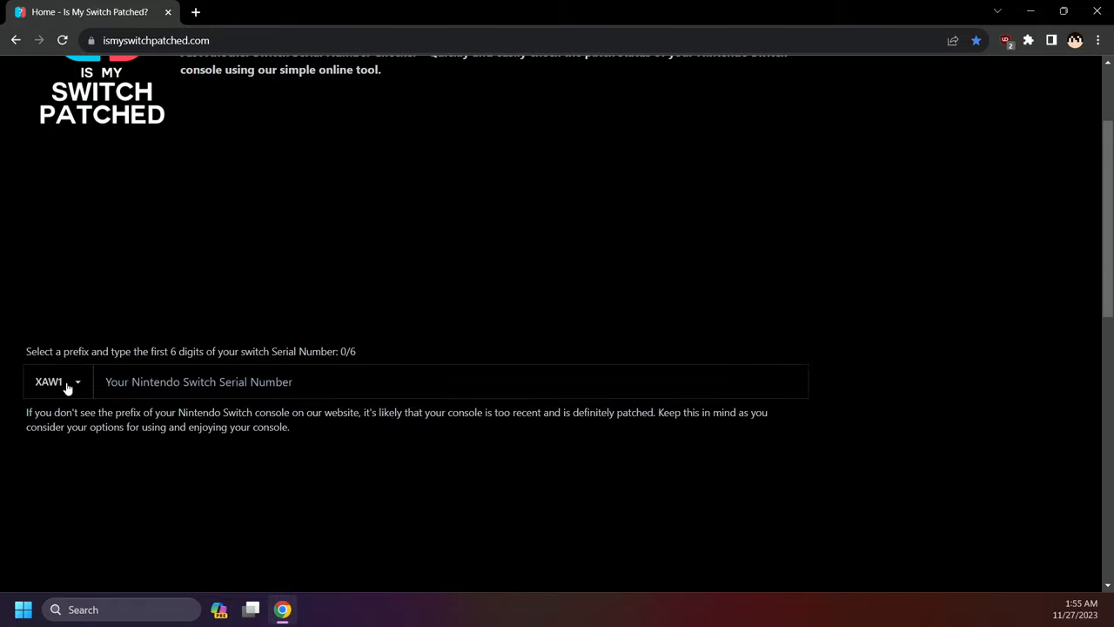
{"action": "left_click", "coordinate": [56, 382]}
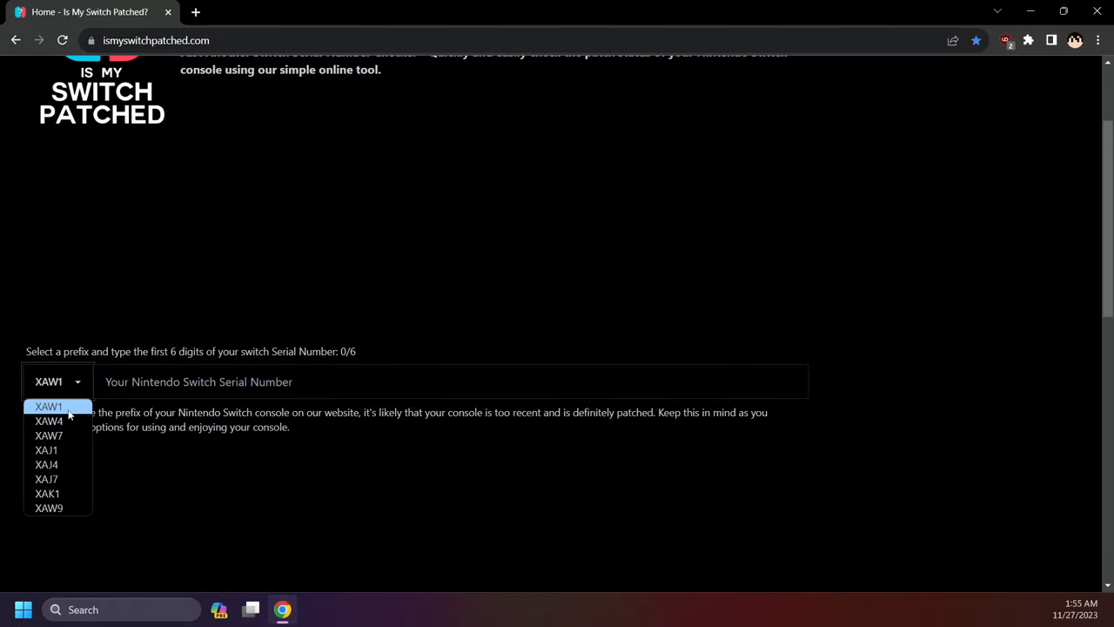
{"action": "left_click", "coordinate": [48, 405]}
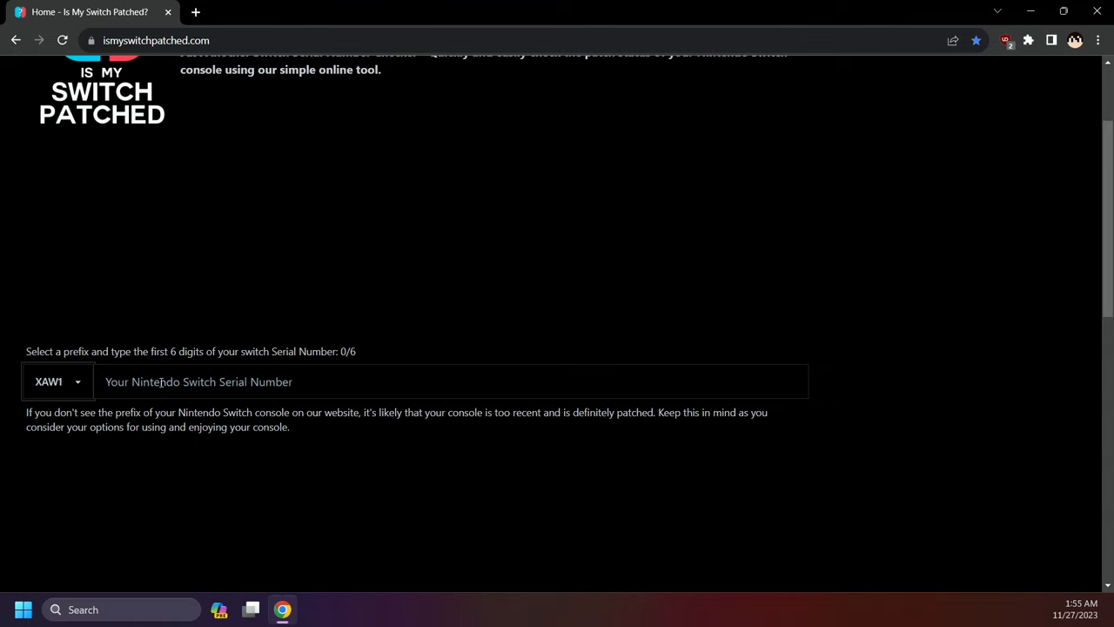
{"action": "left_click", "coordinate": [452, 382]}
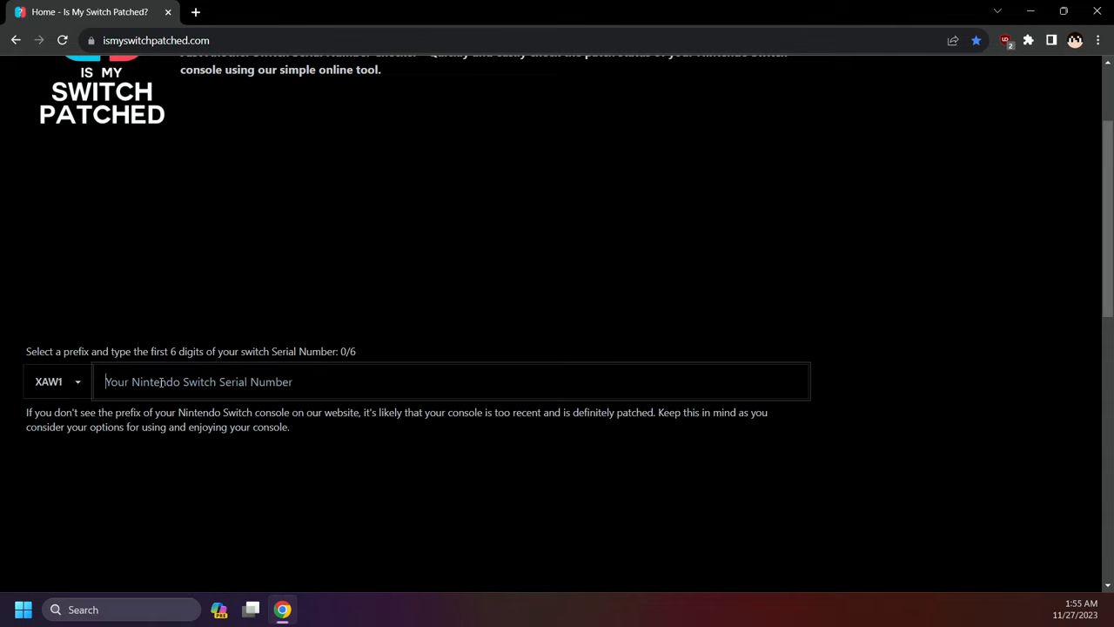
{"action": "type", "text": "001"}
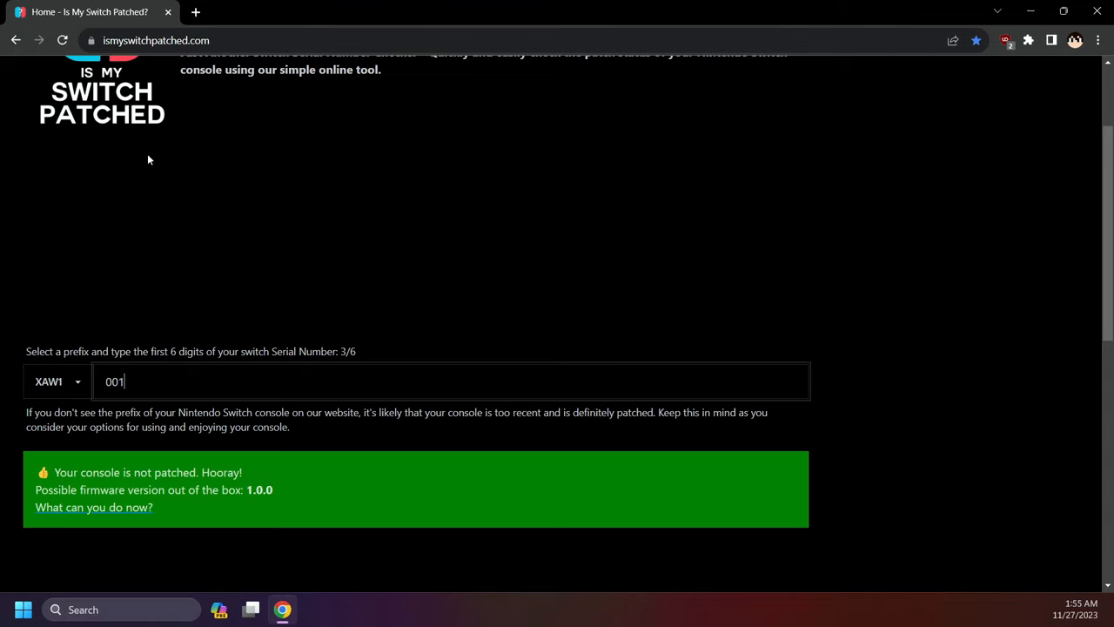
{"action": "mouse_move", "coordinate": [122, 106]}
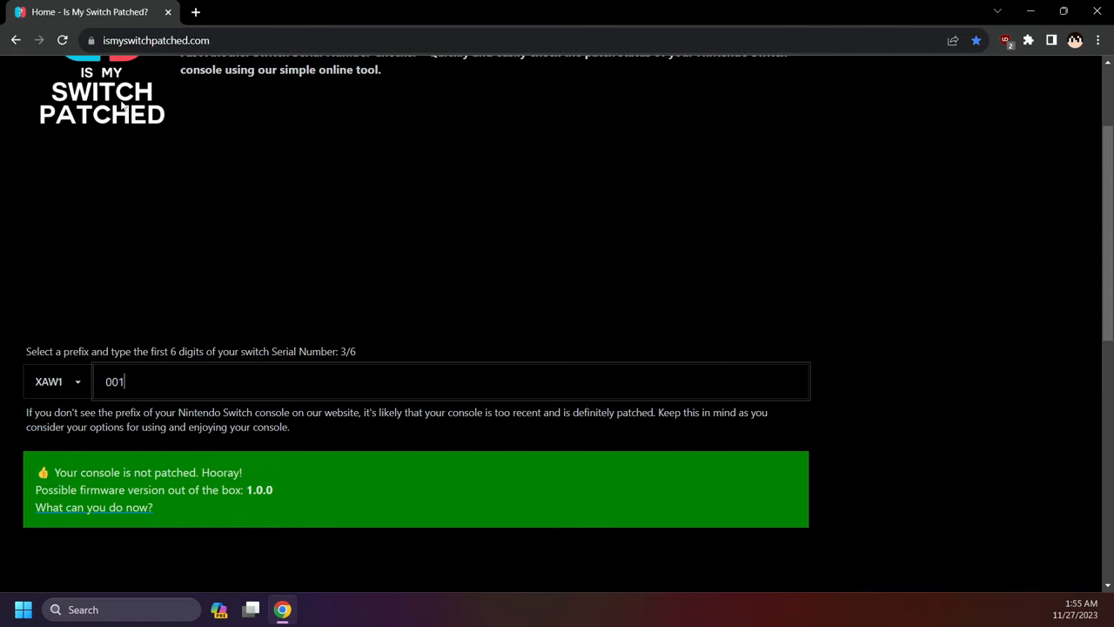
Step: Replace the serial digits with 100 after XAW1, getting the red 'definitely patched' result
{"action": "key", "text": "Backspace"}
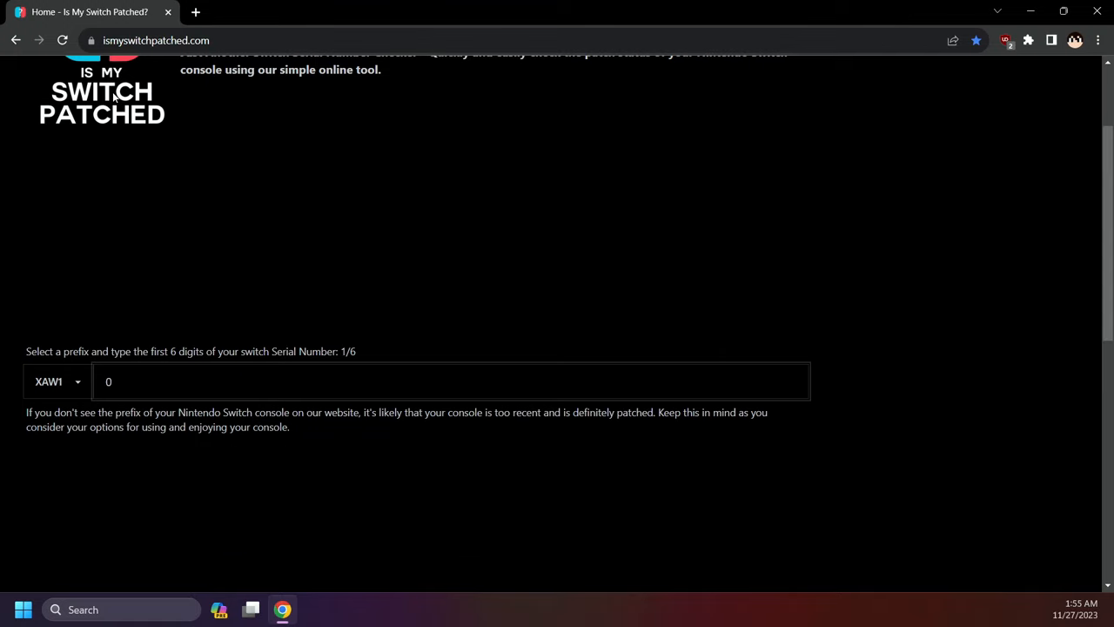
{"action": "type", "text": "10"}
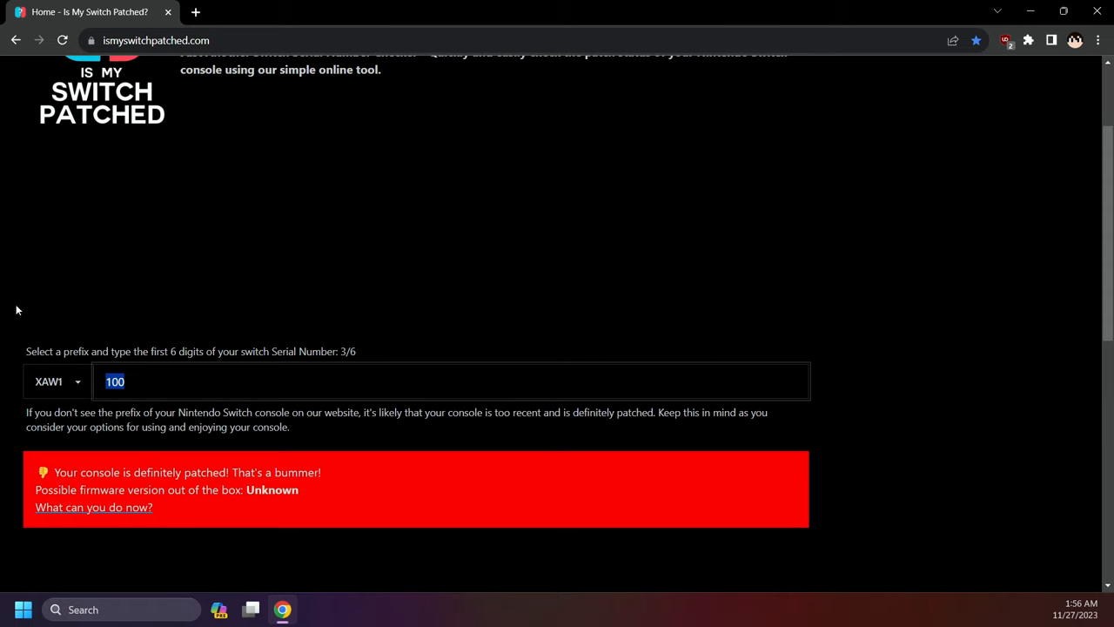
{"action": "type", "text": "010"}
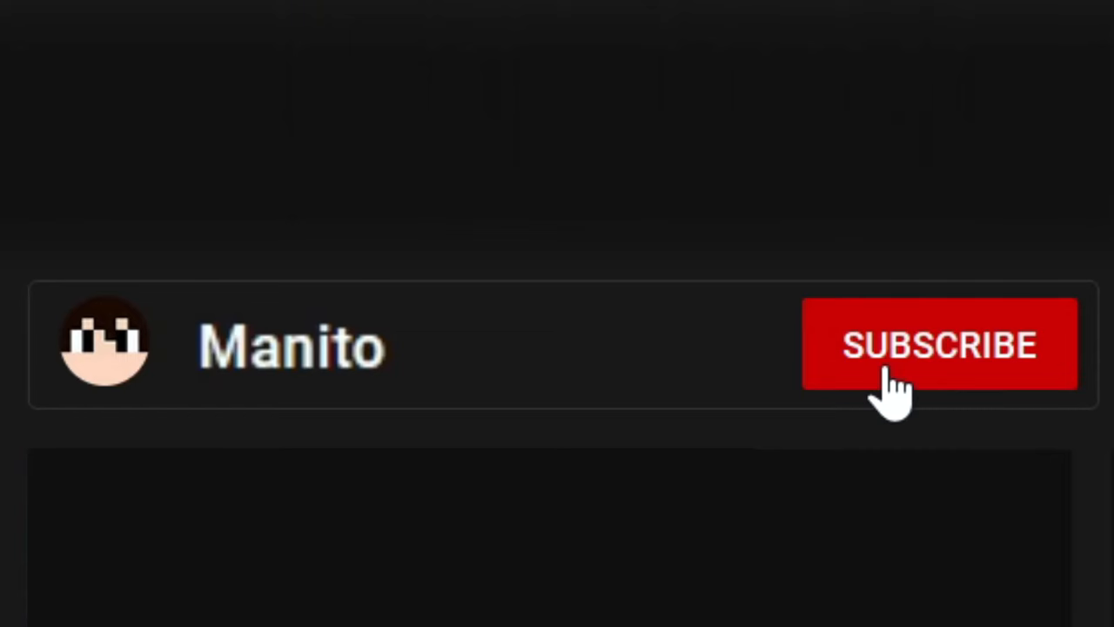
{"action": "left_click", "coordinate": [939, 344]}
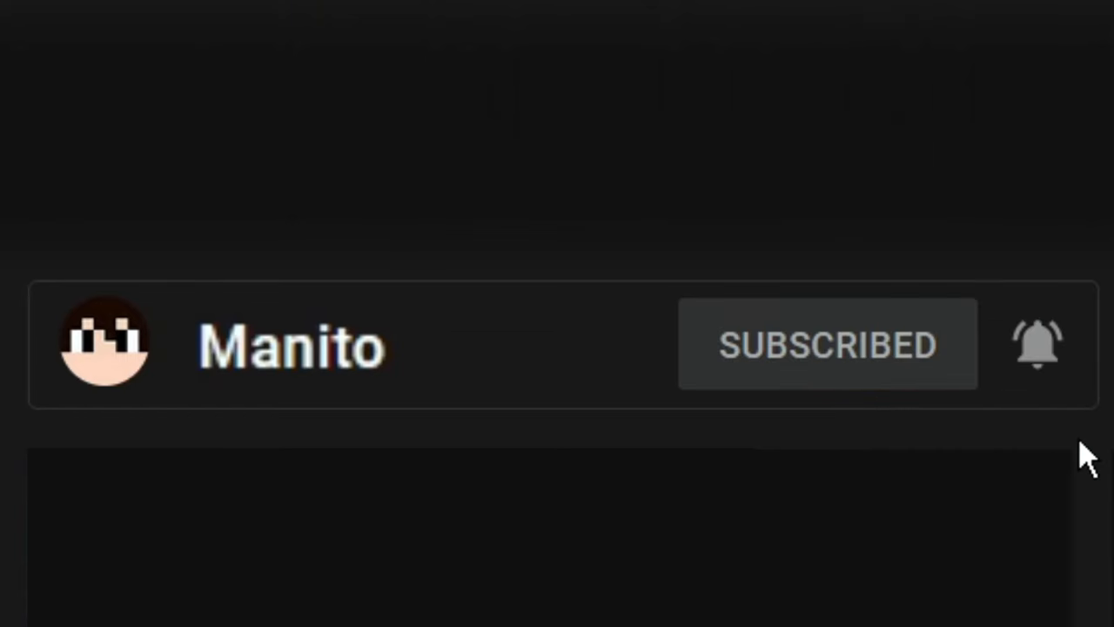